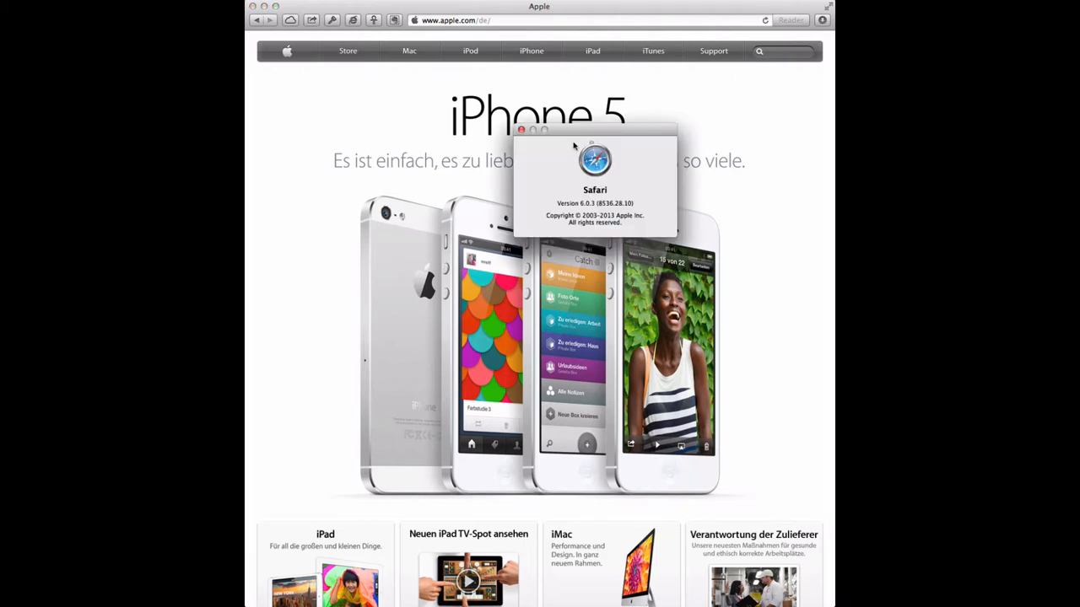
pyautogui.moveTo(572, 131)
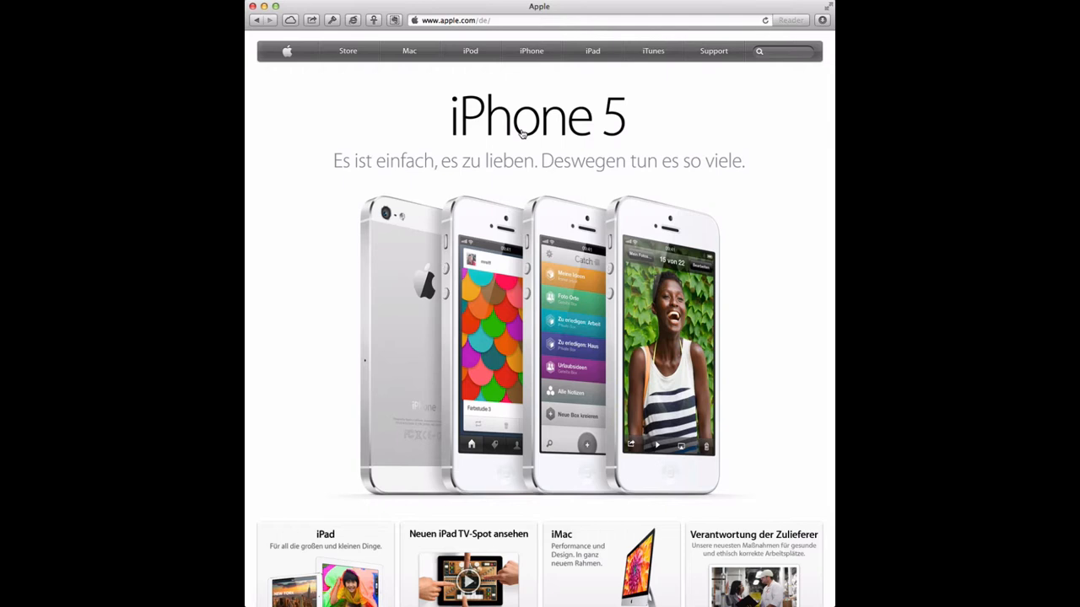
pyautogui.moveTo(371, 113)
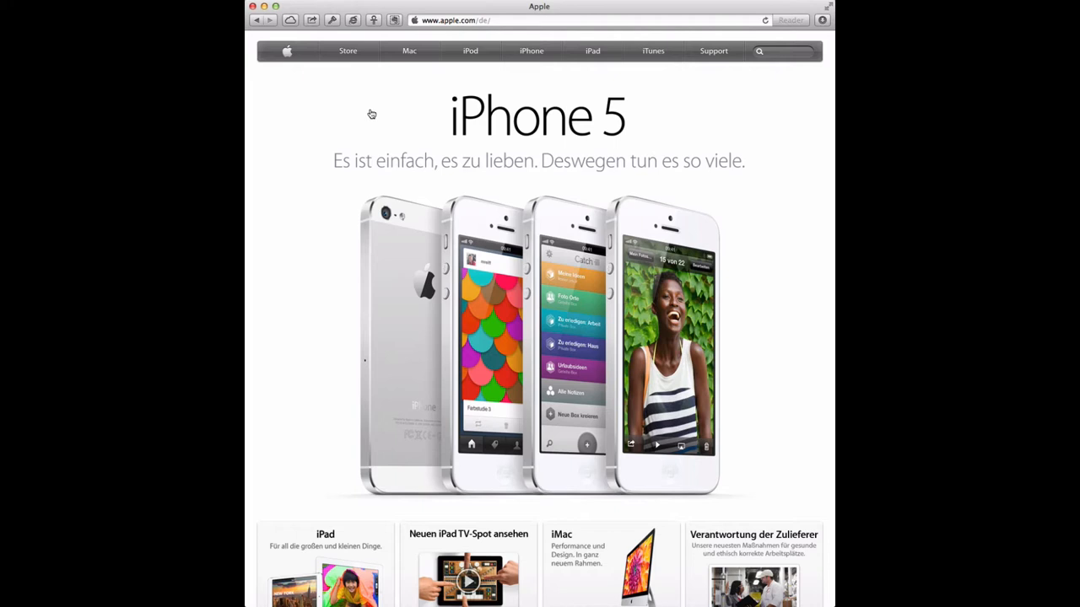
pyautogui.moveTo(408, 51)
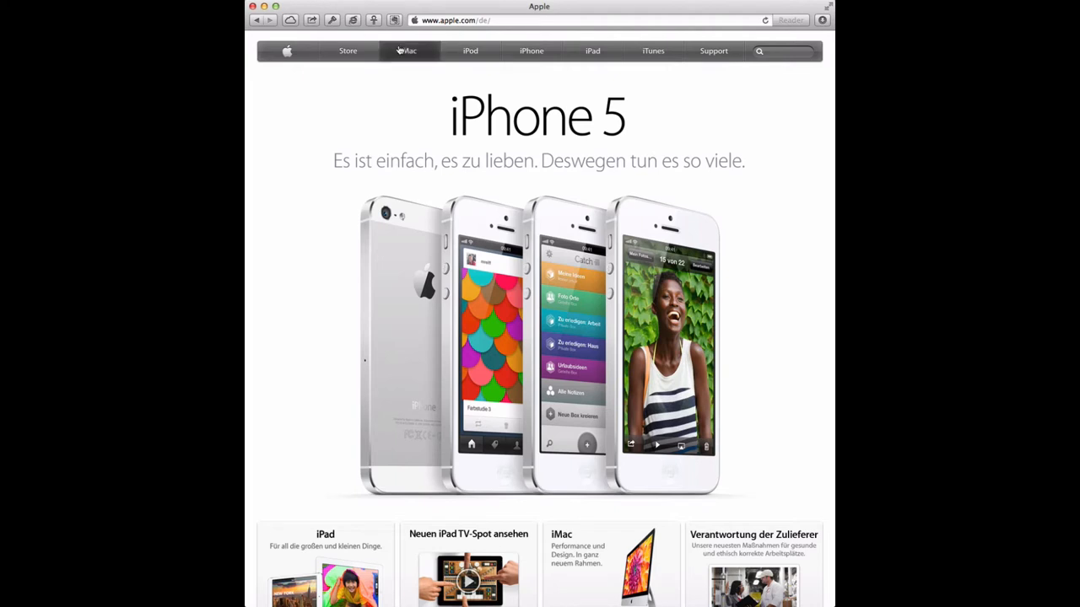
pyautogui.moveTo(401, 53)
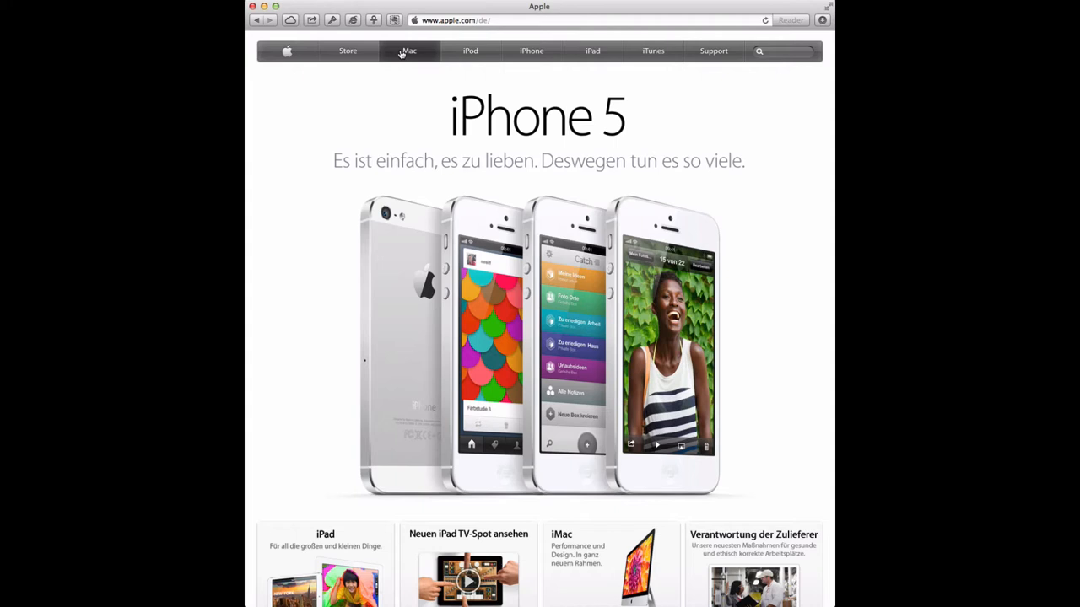
pyautogui.rightClick(409, 50)
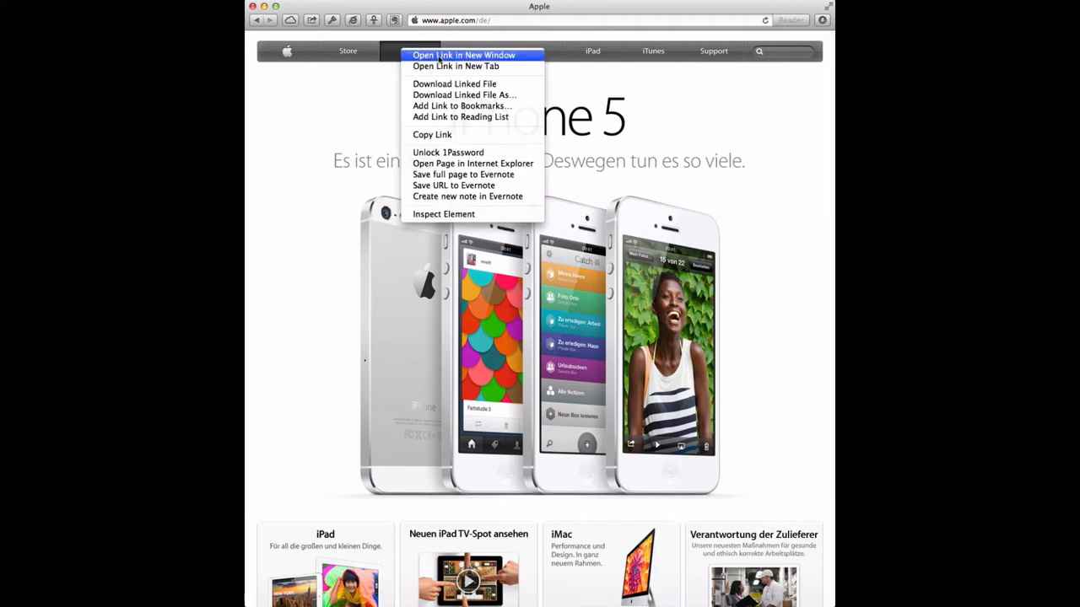
pyautogui.moveTo(456, 66)
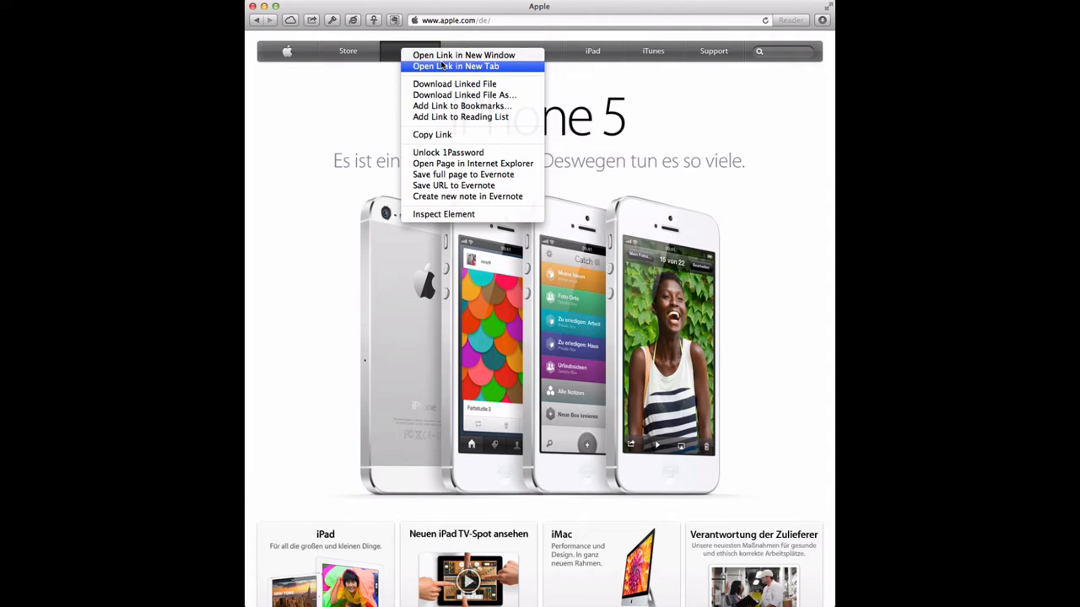
pyautogui.moveTo(454, 83)
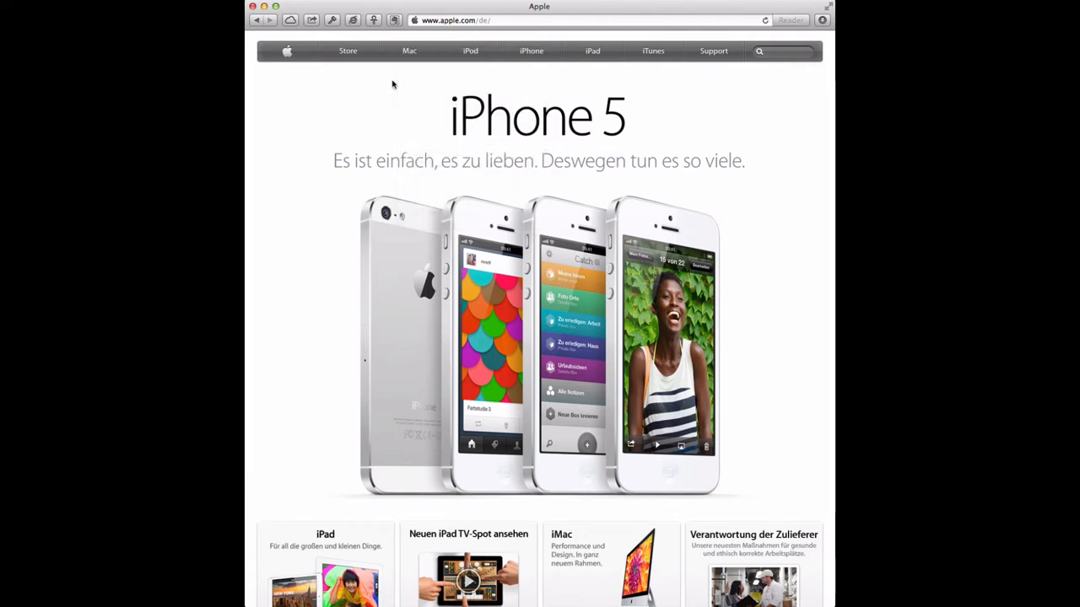
pyautogui.rightClick(410, 51)
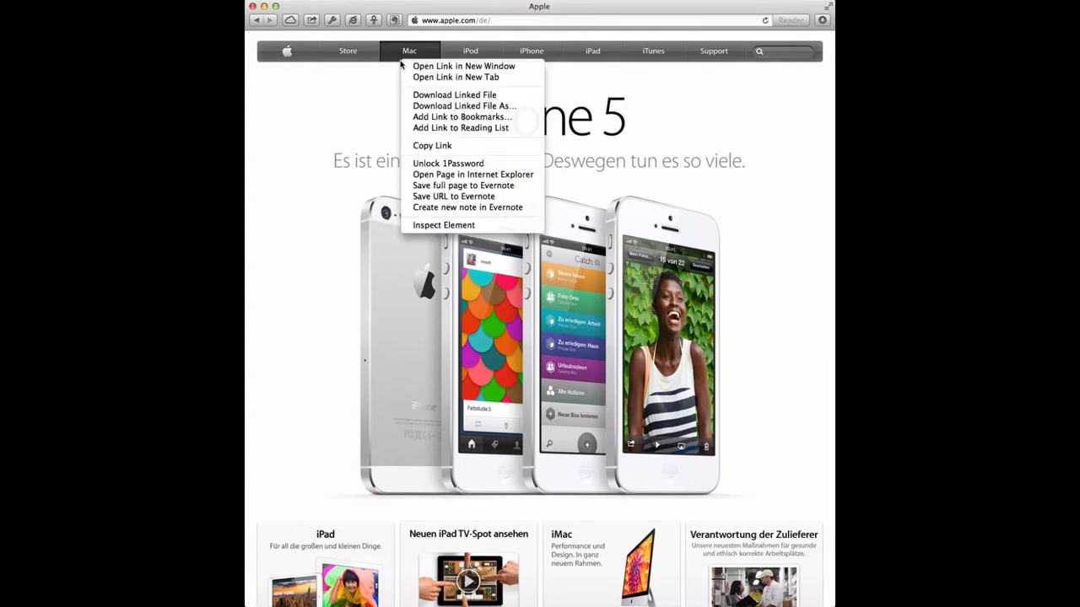
pyautogui.moveTo(456, 77)
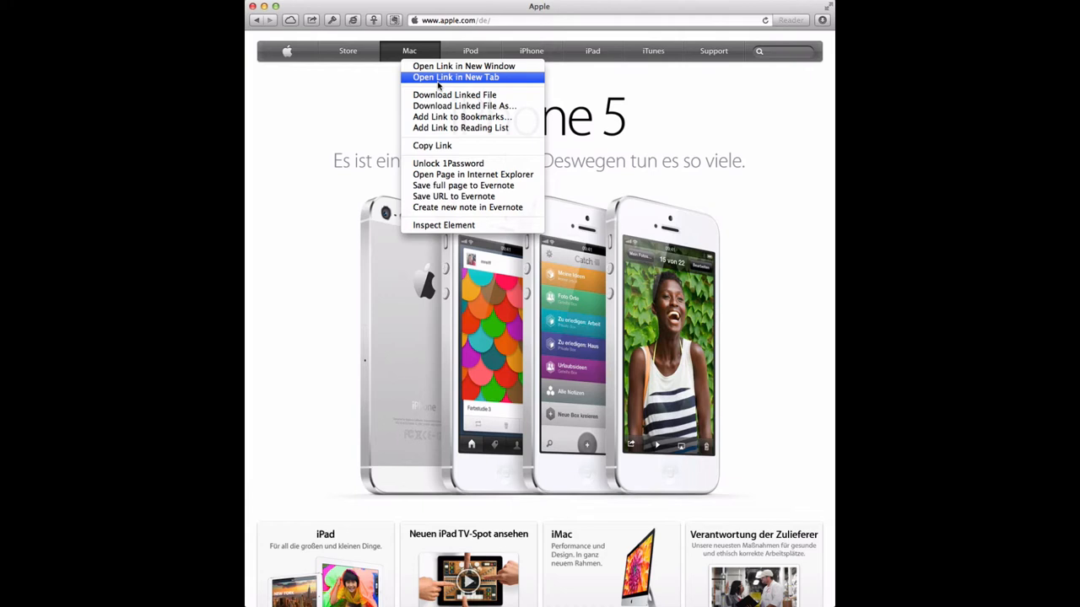
pyautogui.click(456, 76)
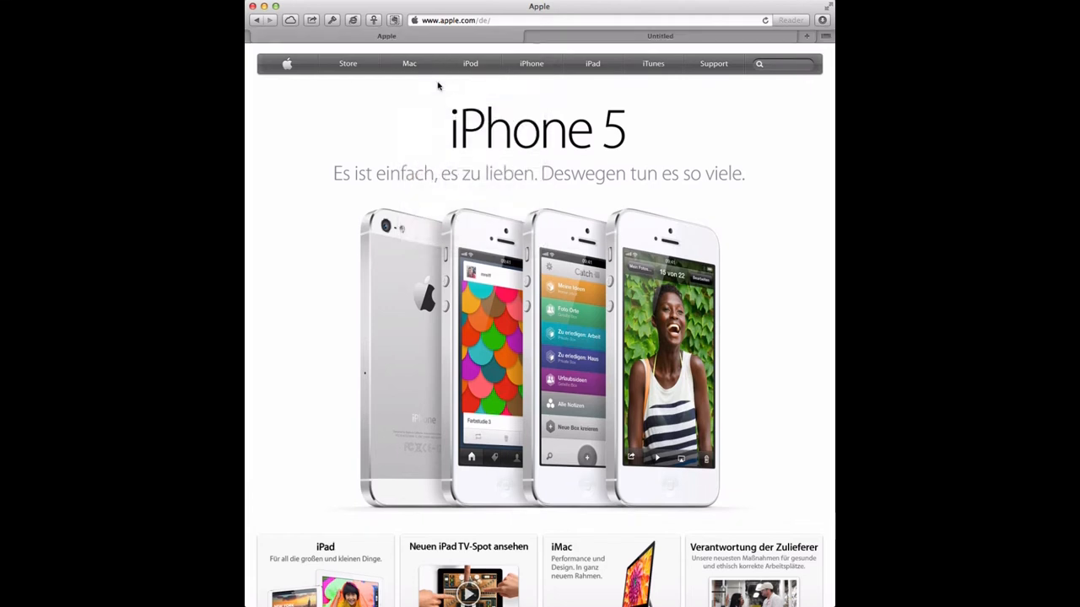
pyautogui.click(409, 64)
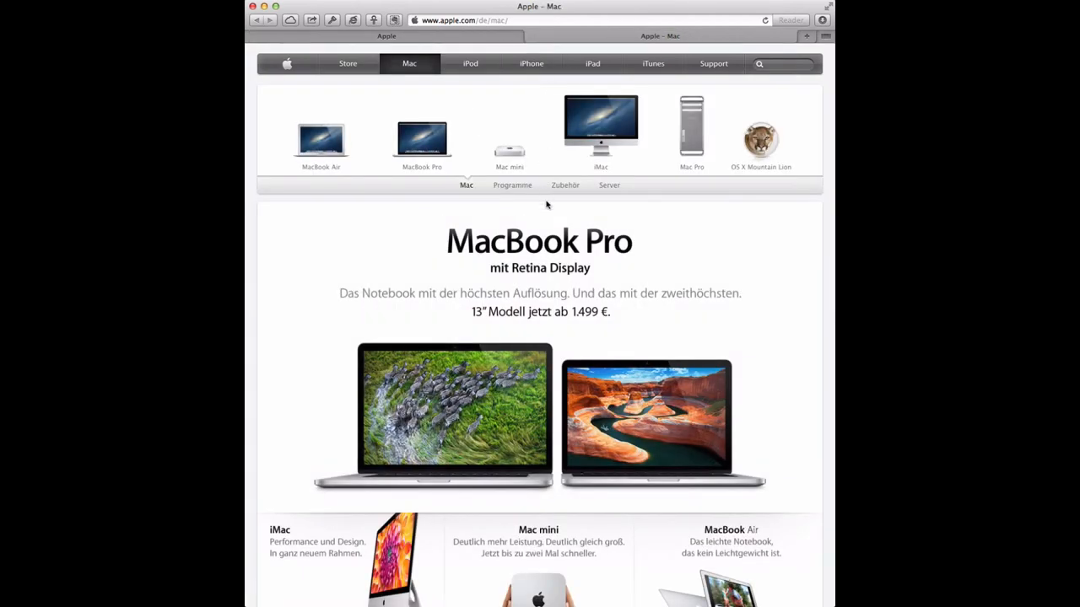
pyautogui.moveTo(472, 131)
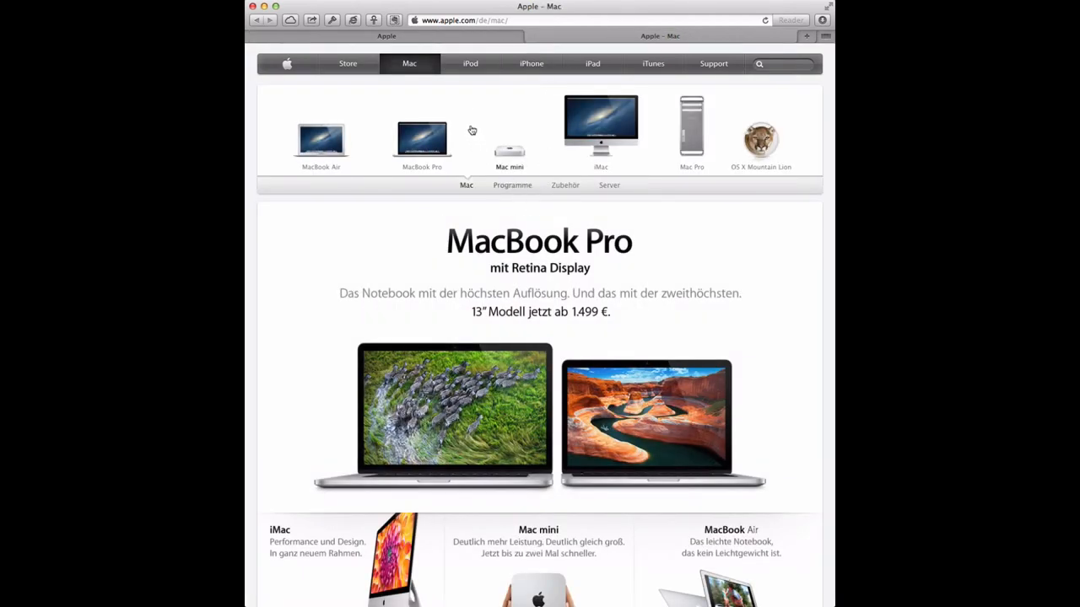
# Open the iPhone link, then open its App Store and Technische Daten pages in new tabs
pyautogui.rightClick(532, 63)
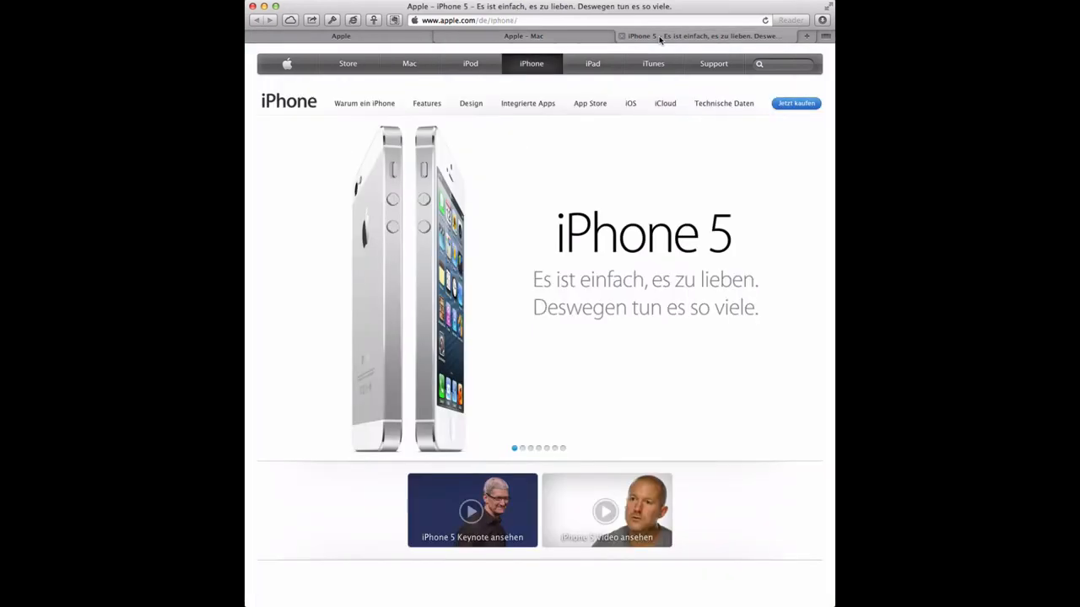
pyautogui.moveTo(590, 103)
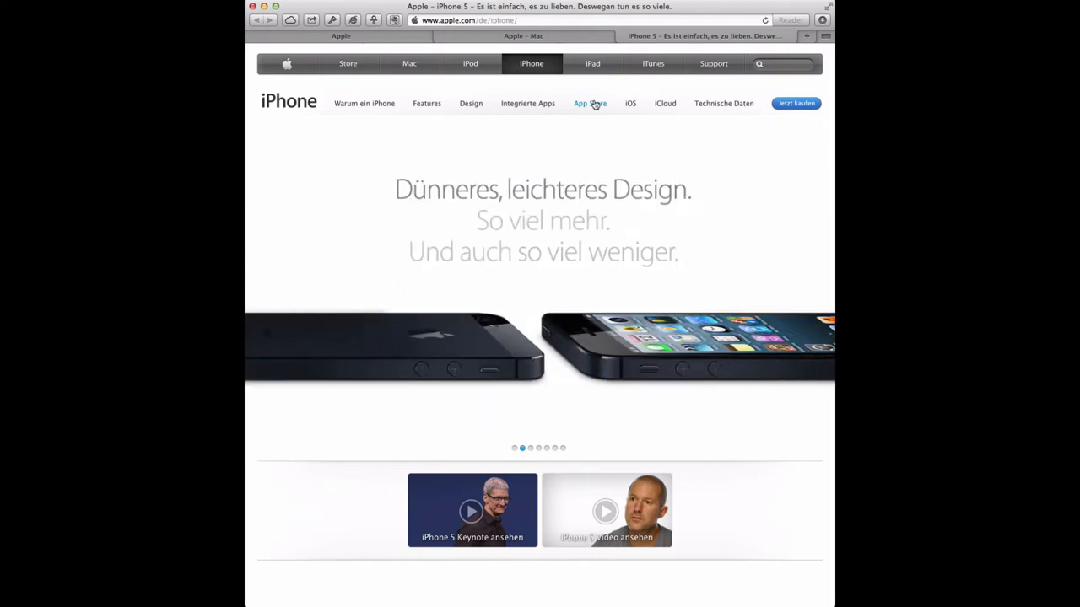
pyautogui.rightClick(589, 102)
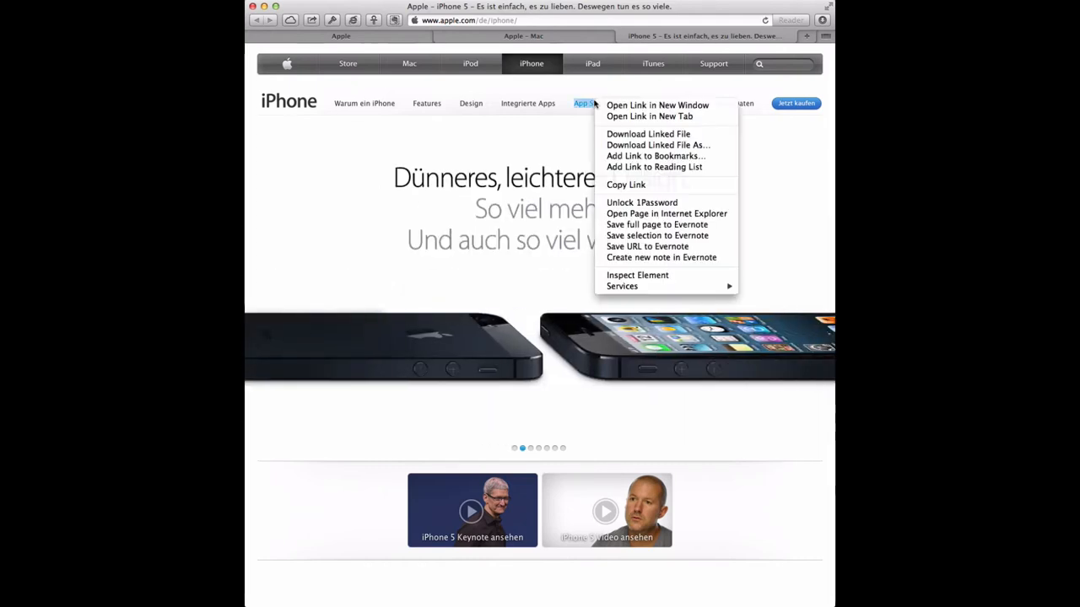
pyautogui.moveTo(658, 117)
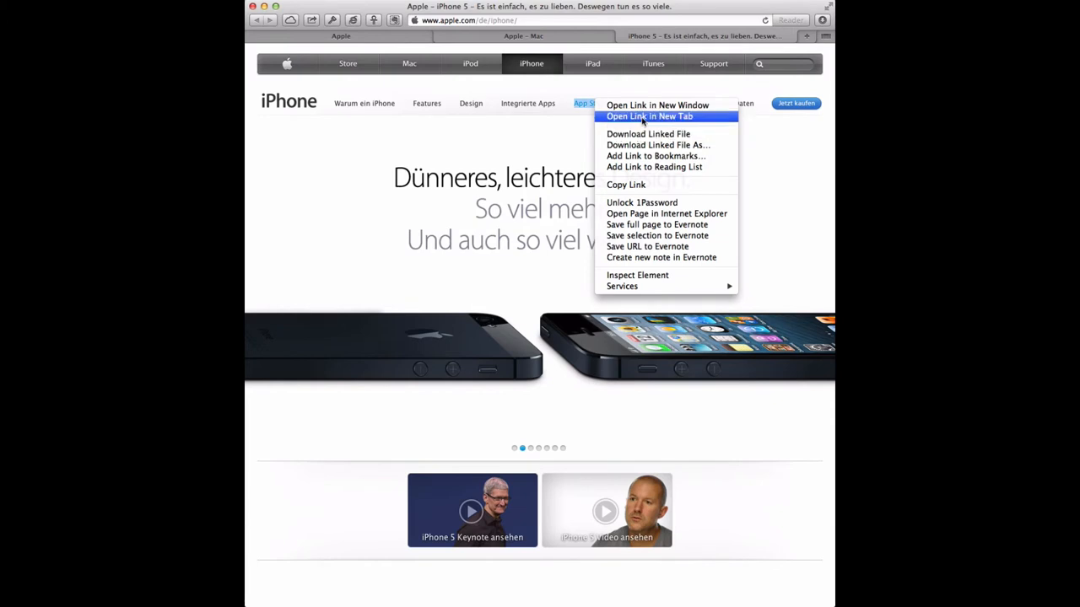
pyautogui.click(649, 117)
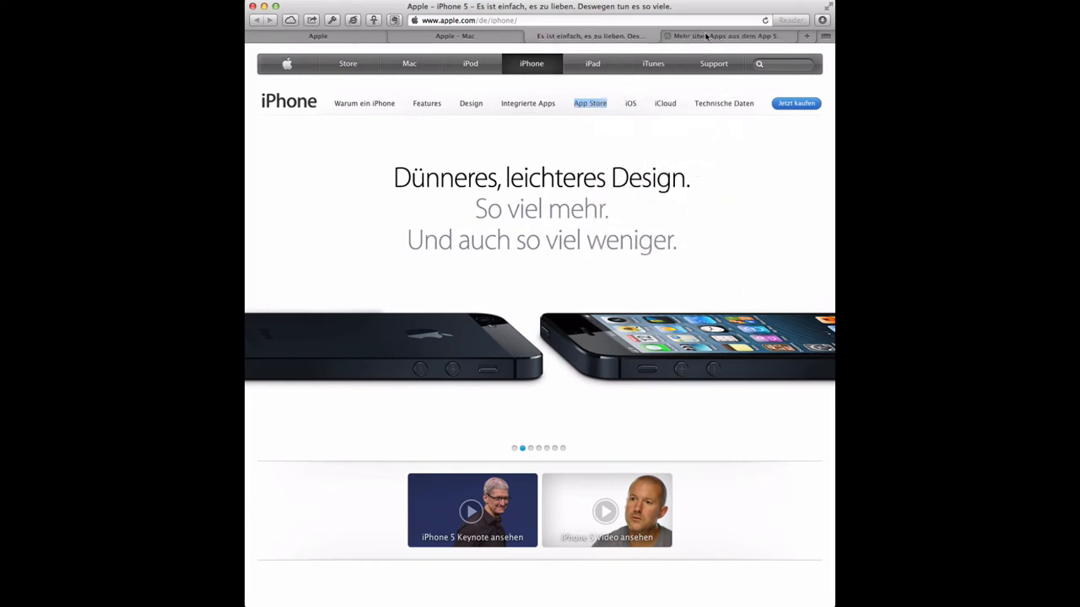
pyautogui.rightClick(723, 103)
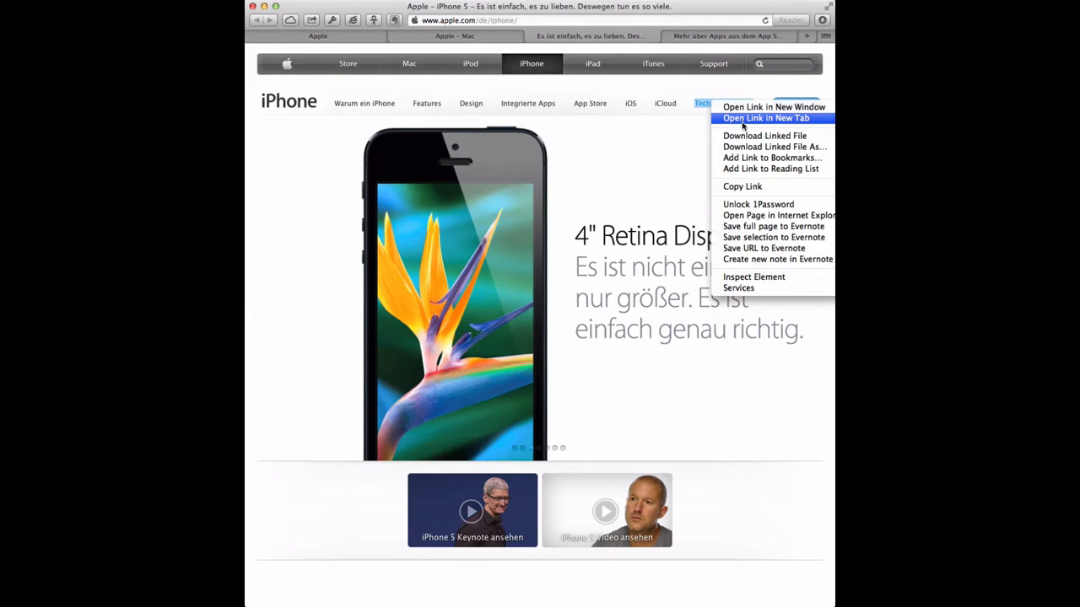
pyautogui.click(765, 119)
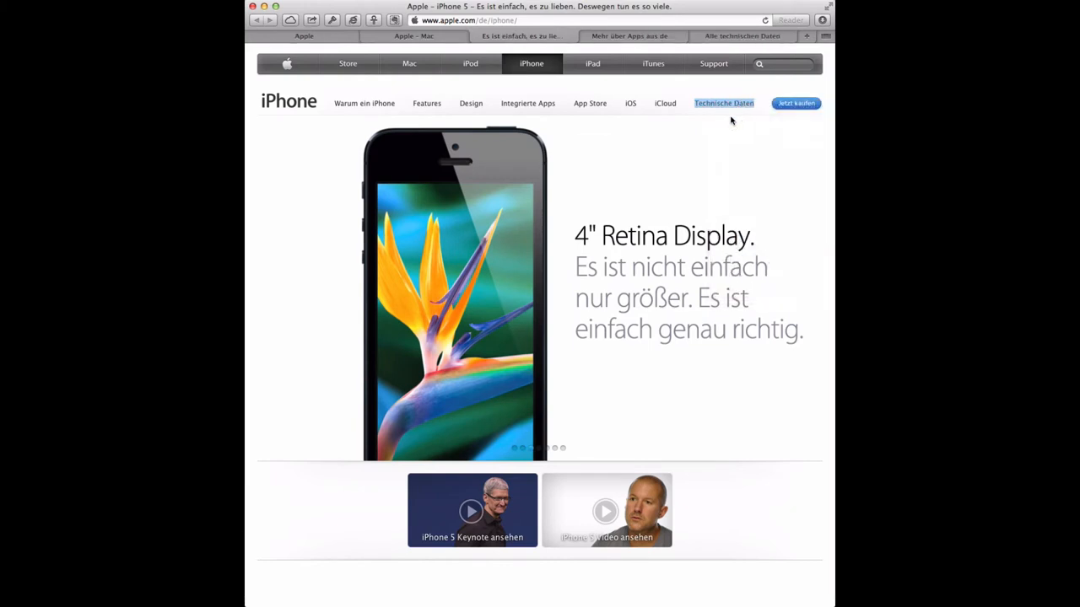
pyautogui.moveTo(556, 89)
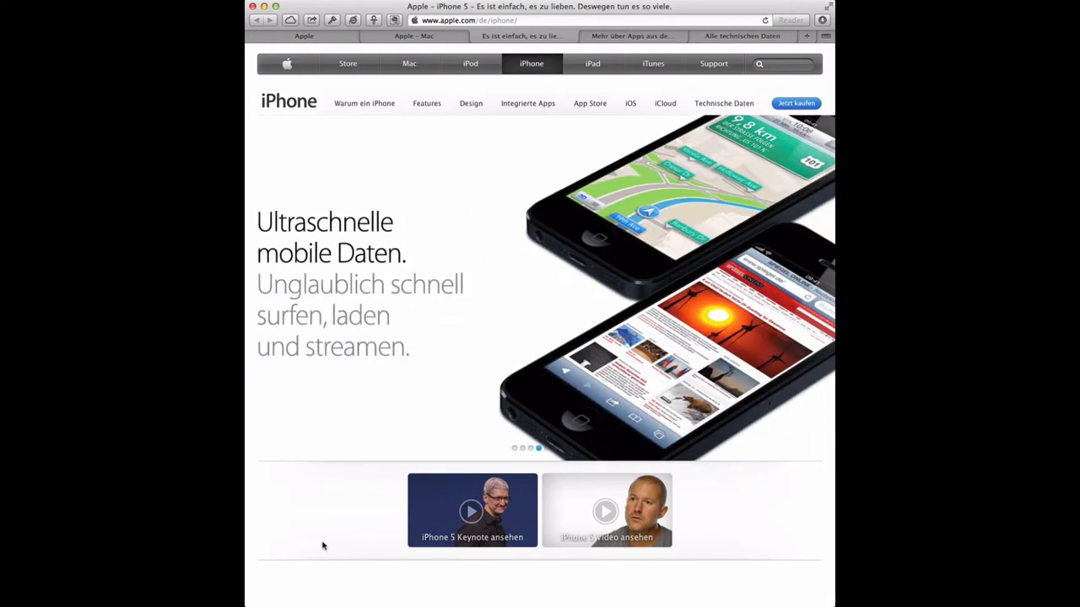
pyautogui.moveTo(270, 284)
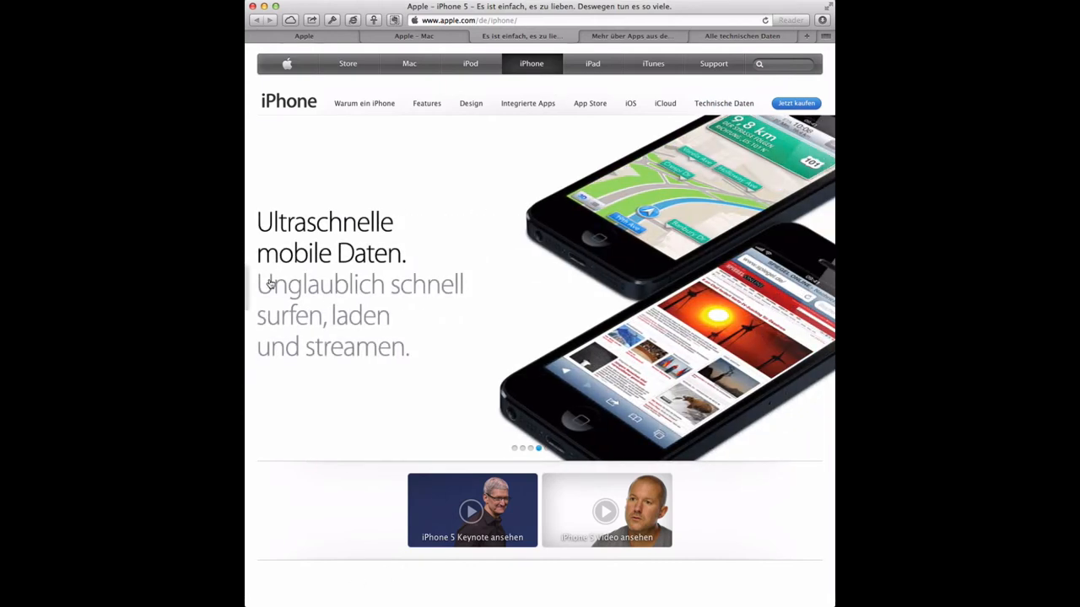
pyautogui.moveTo(481, 256)
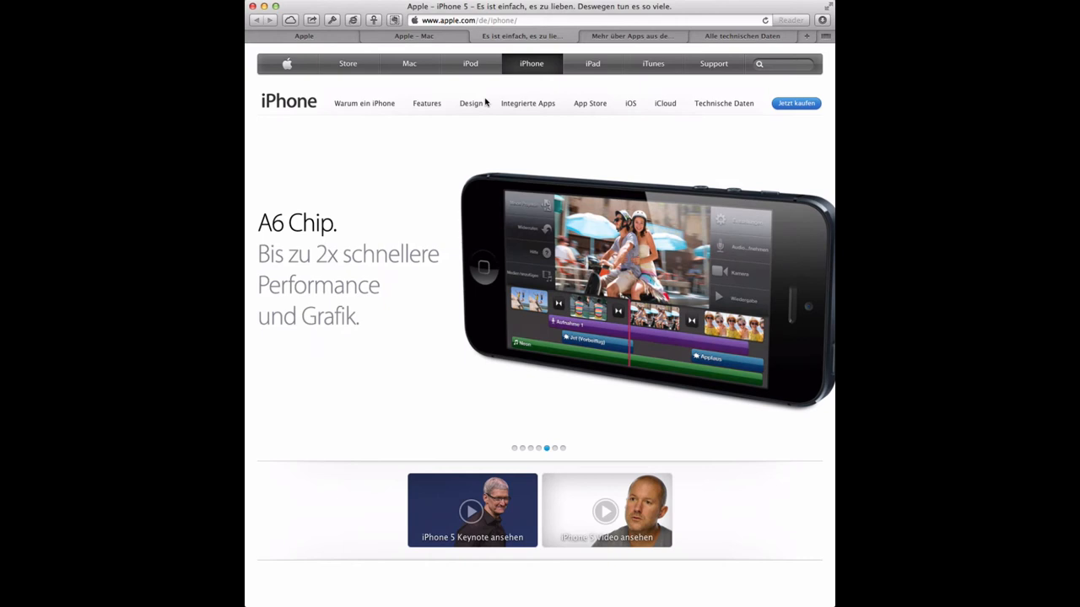
pyautogui.moveTo(367, 45)
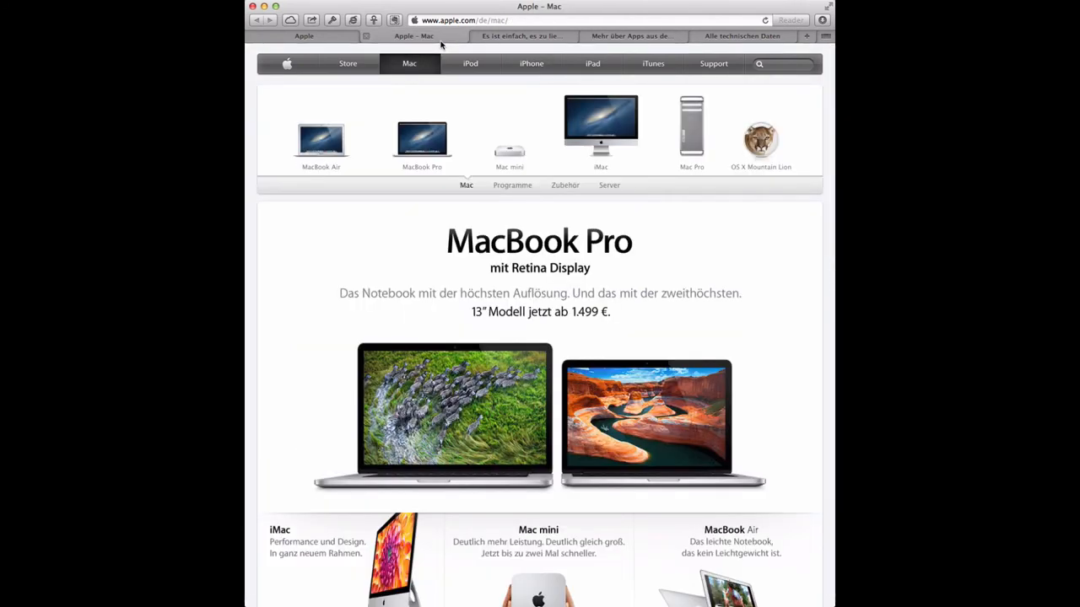
pyautogui.moveTo(335, 48)
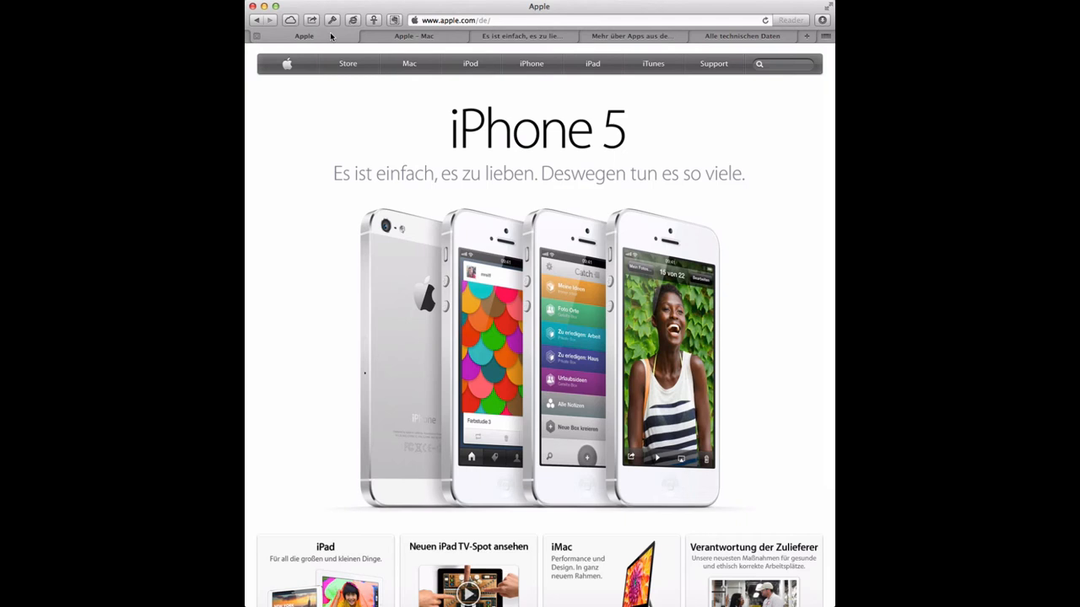
pyautogui.moveTo(348, 63)
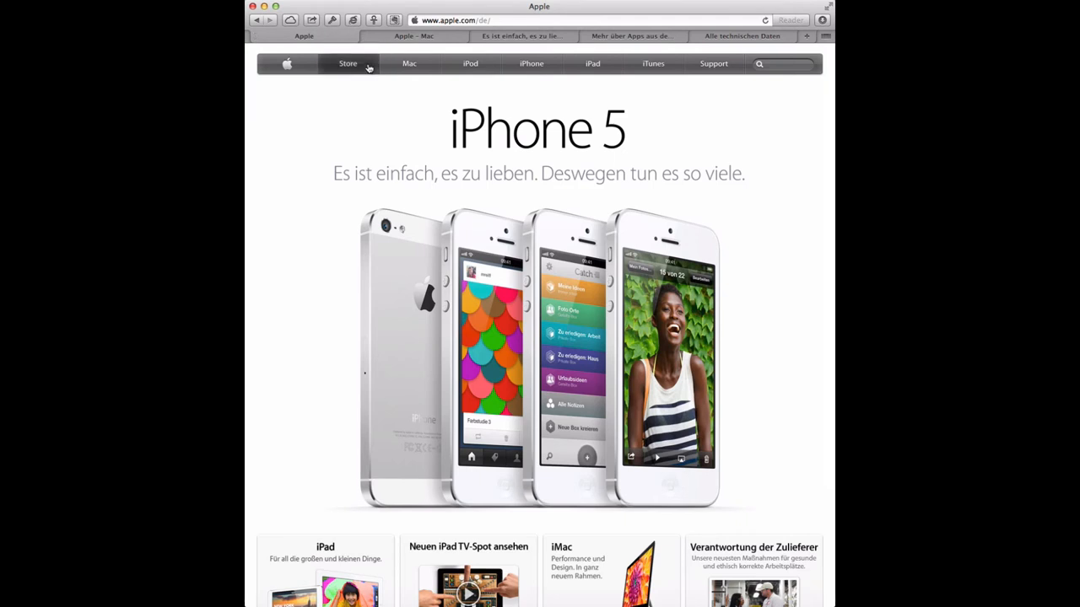
pyautogui.click(410, 63)
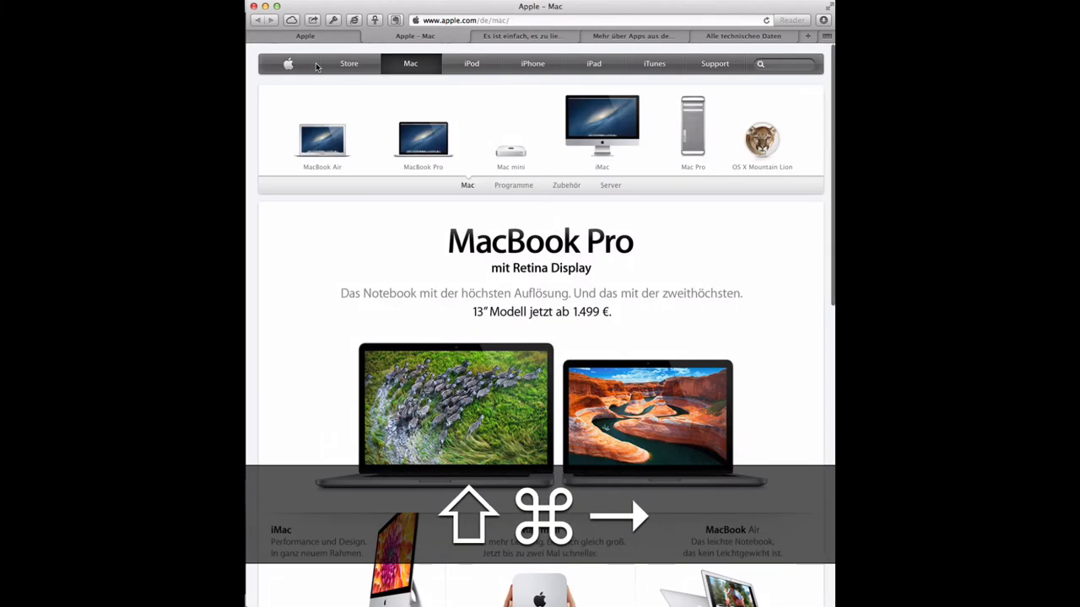
pyautogui.click(533, 64)
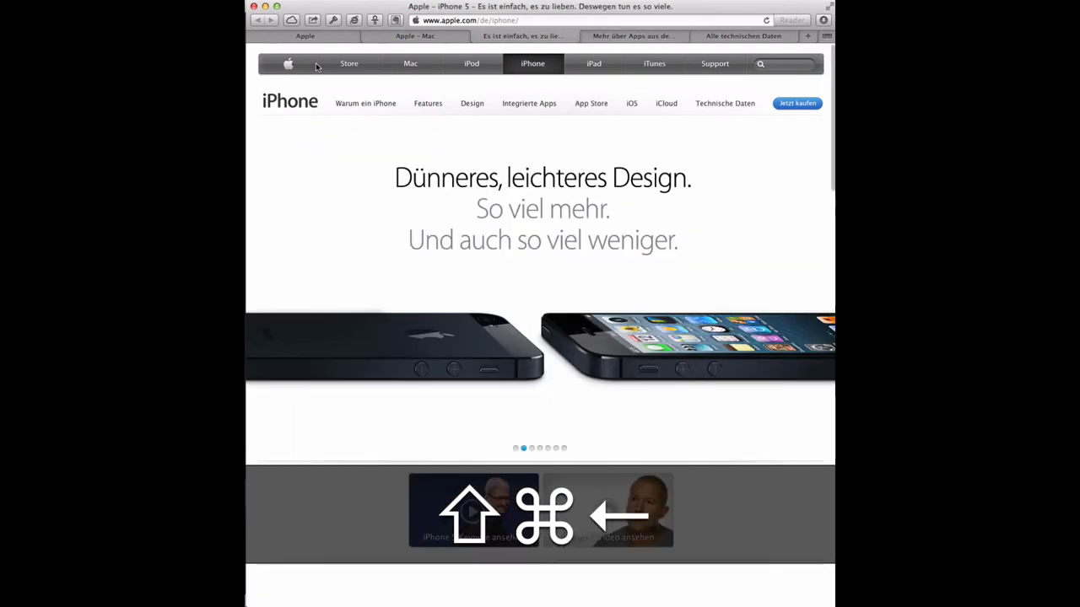
pyautogui.click(288, 63)
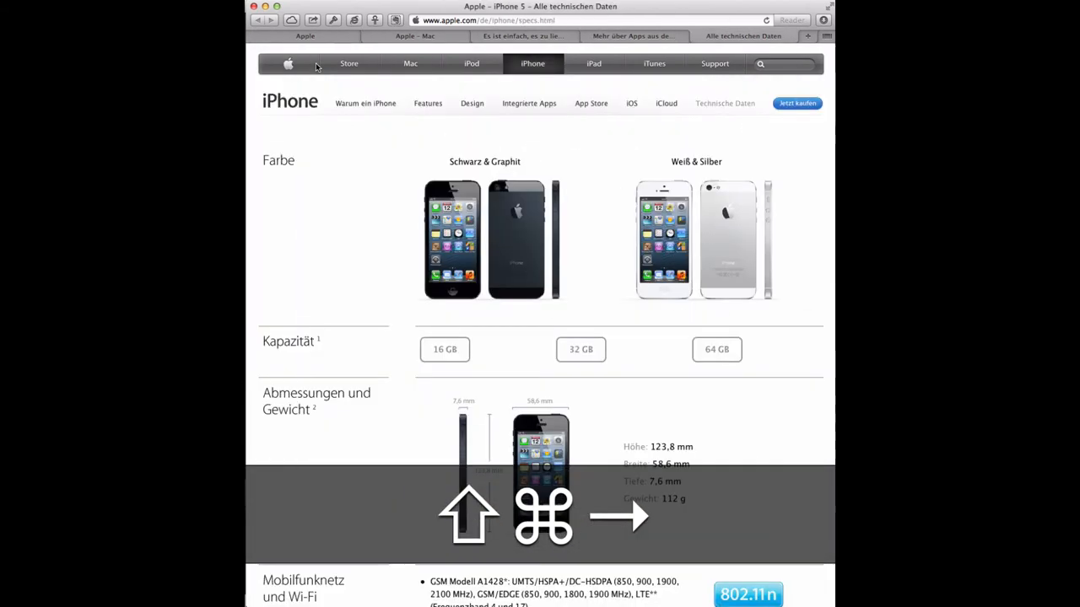
pyautogui.click(287, 63)
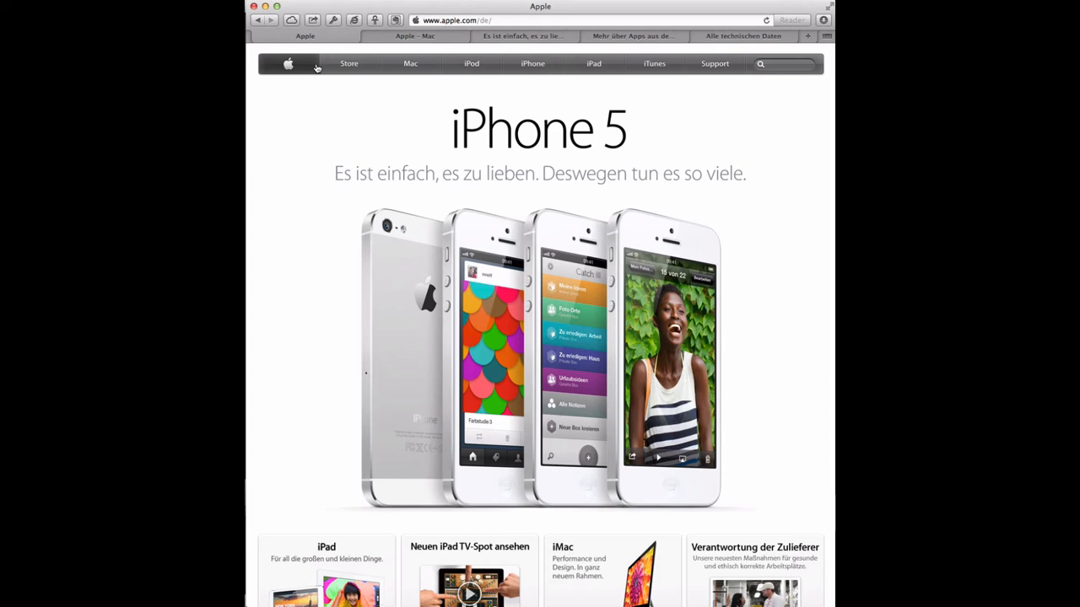
pyautogui.moveTo(348, 133)
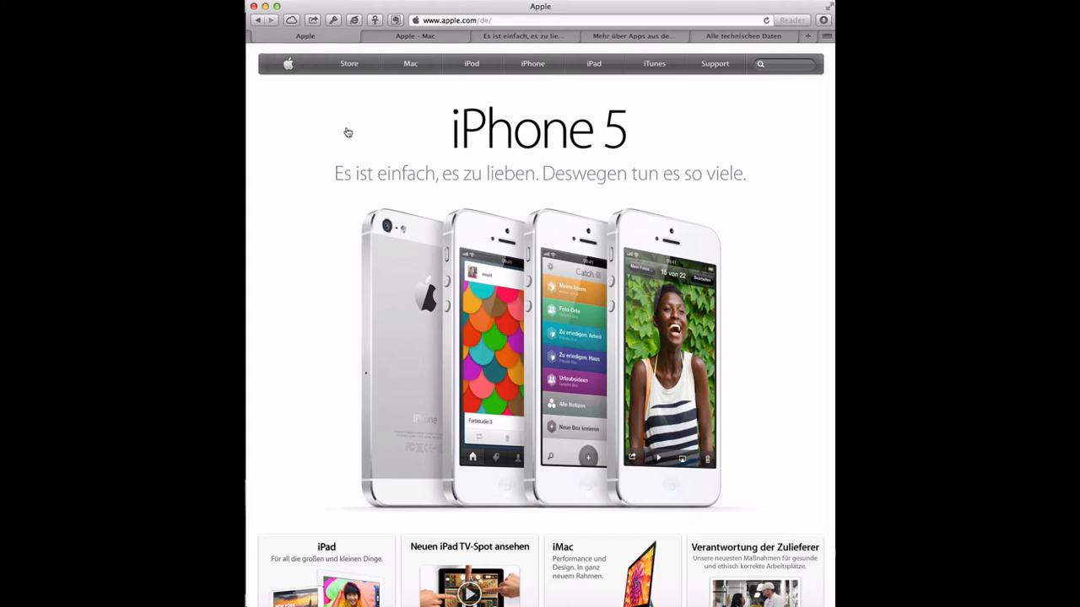
pyautogui.moveTo(405, 148)
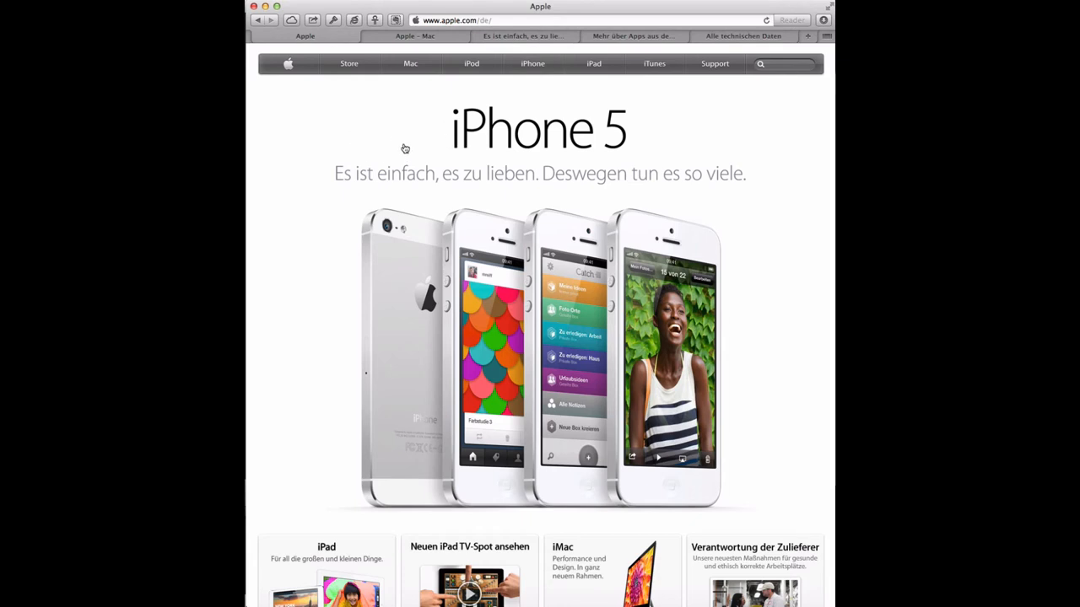
pyautogui.moveTo(388, 138)
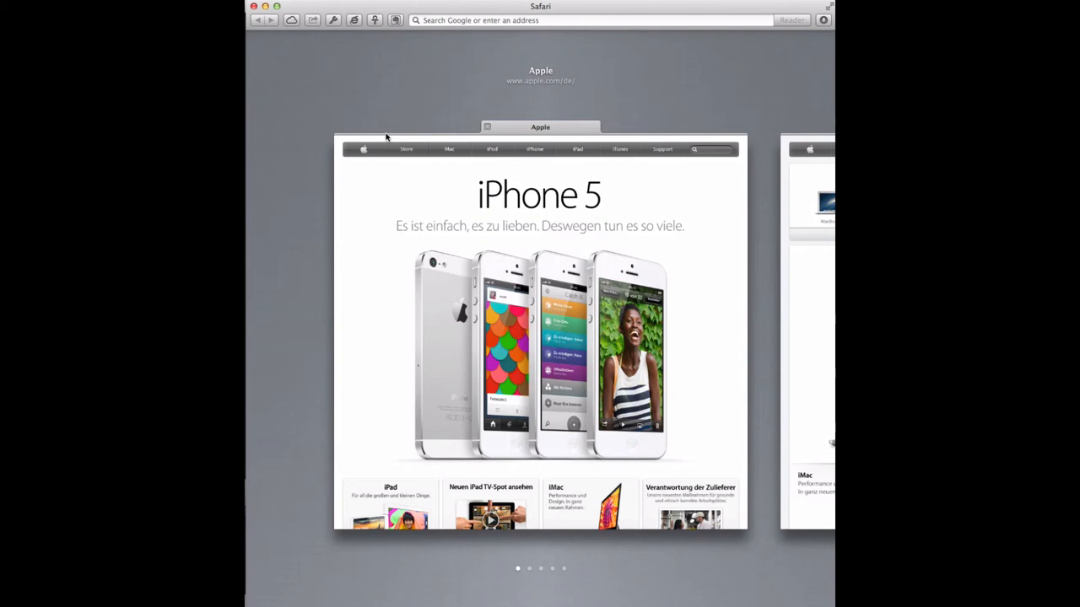
pyautogui.click(448, 150)
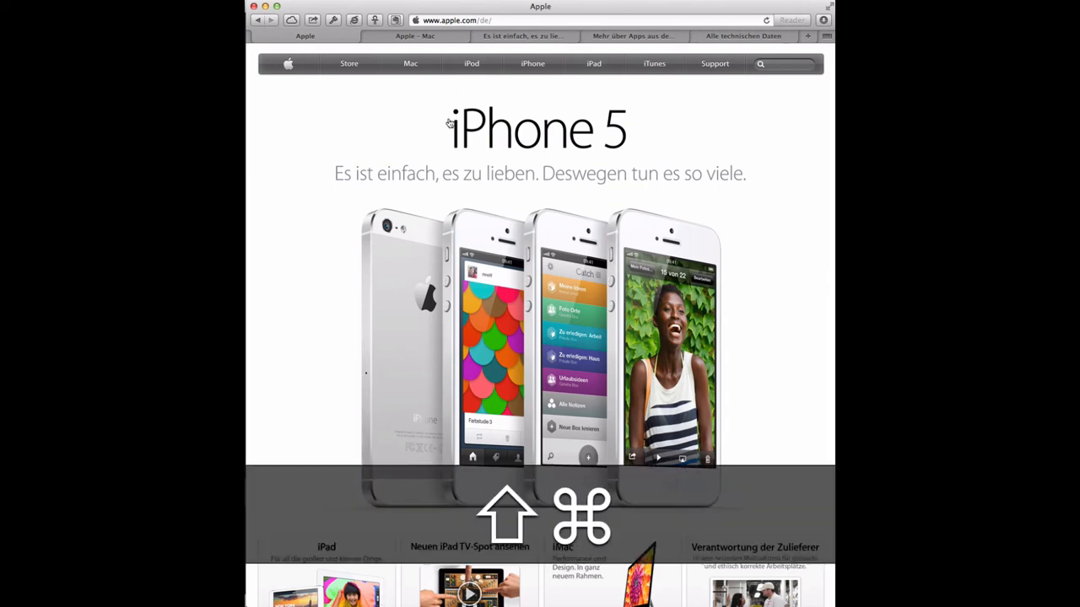
# Browse the all-tabs overview with Shift+Cmd+\, then switch to the 'Apple – Mac' tab
pyautogui.press('shift+cmd+\\')
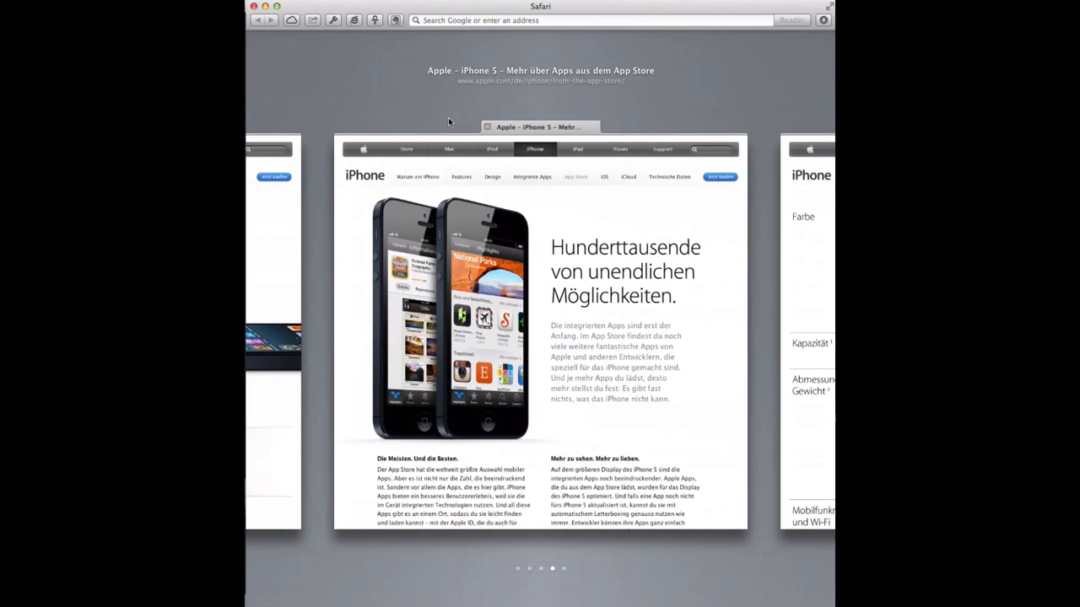
pyautogui.click(448, 149)
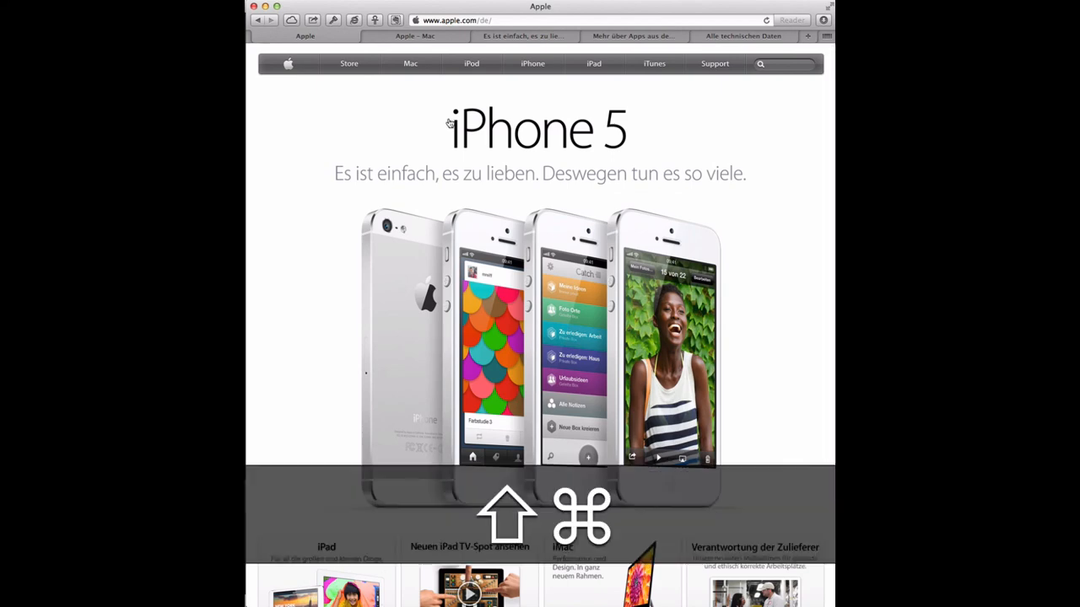
pyautogui.click(410, 63)
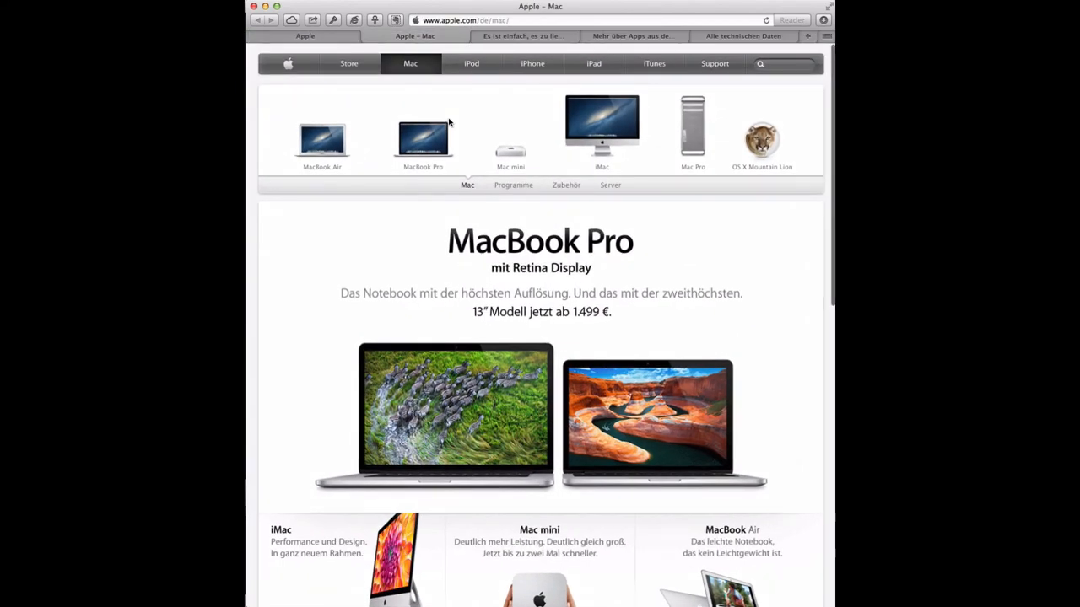